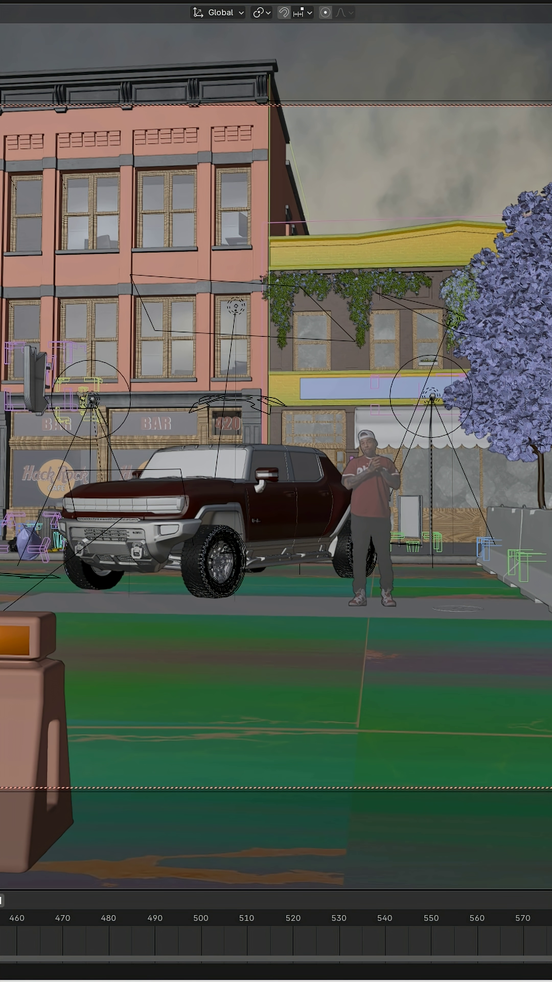
pyautogui.moveTo(270, 511)
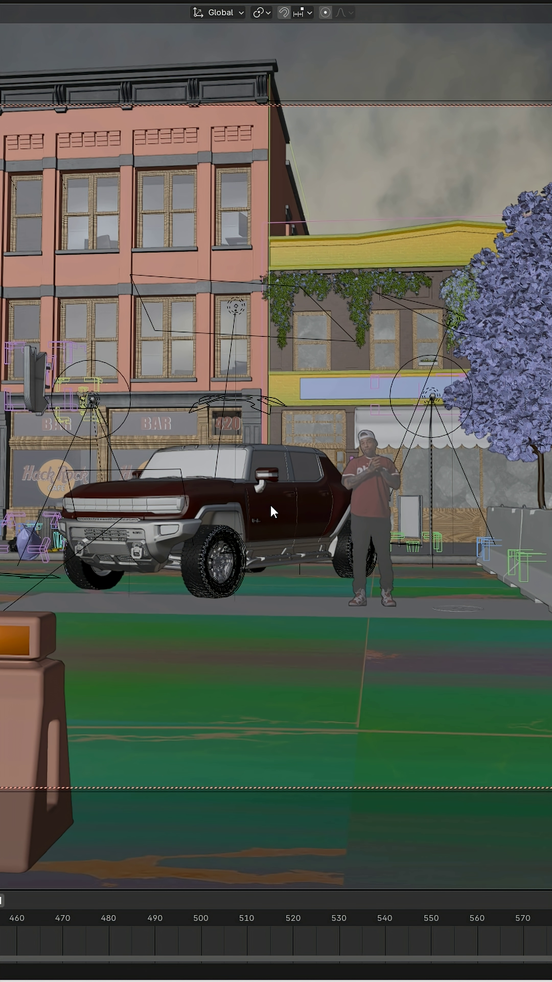
pyautogui.moveTo(436, 453)
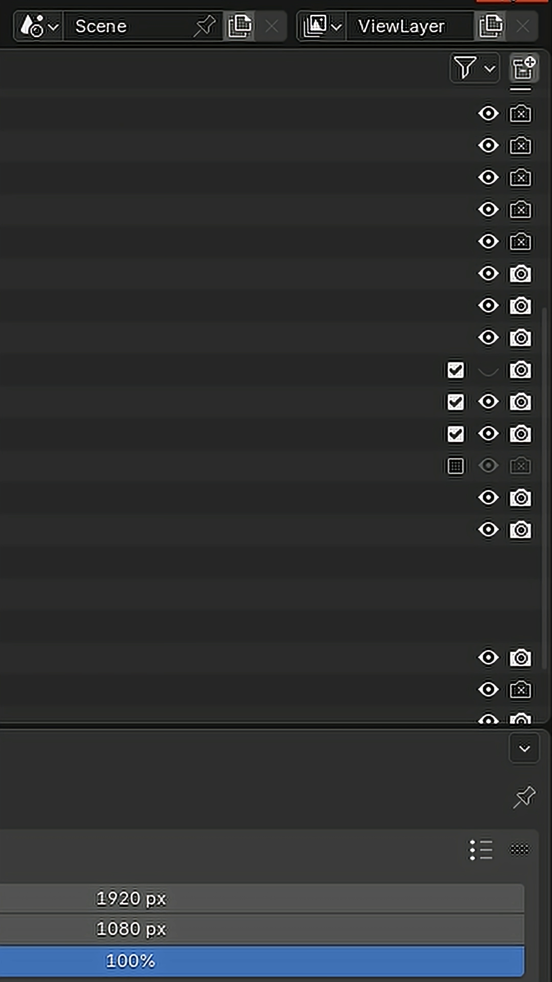
# Search the Start menu for 'cmd' to launch Command Prompt.
pyautogui.click(83, 485)
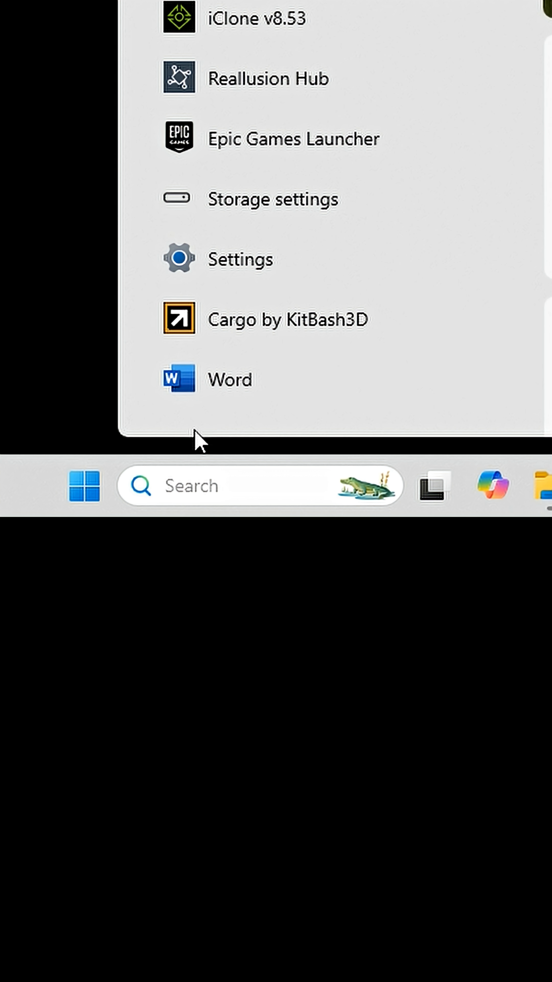
pyautogui.moveTo(299, 250)
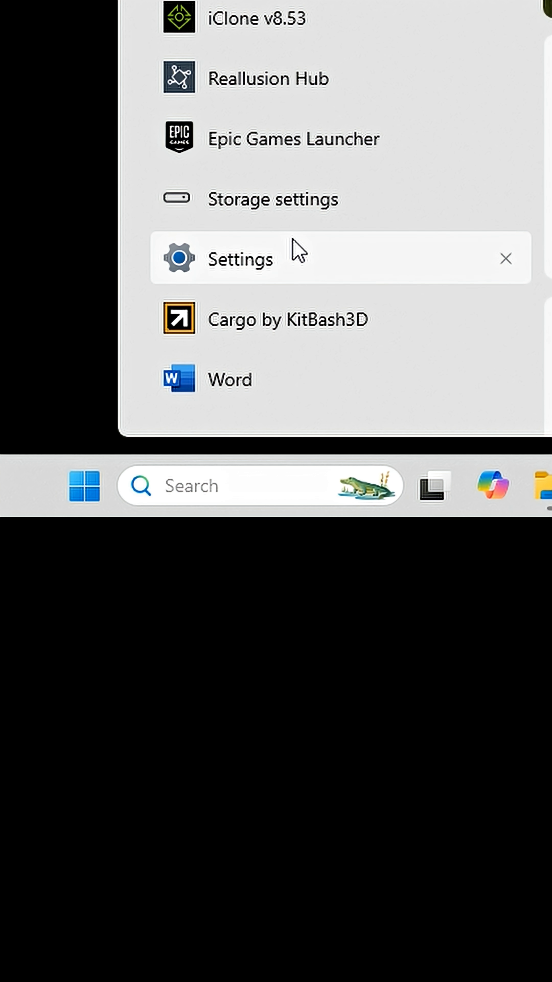
pyautogui.write('cmd')
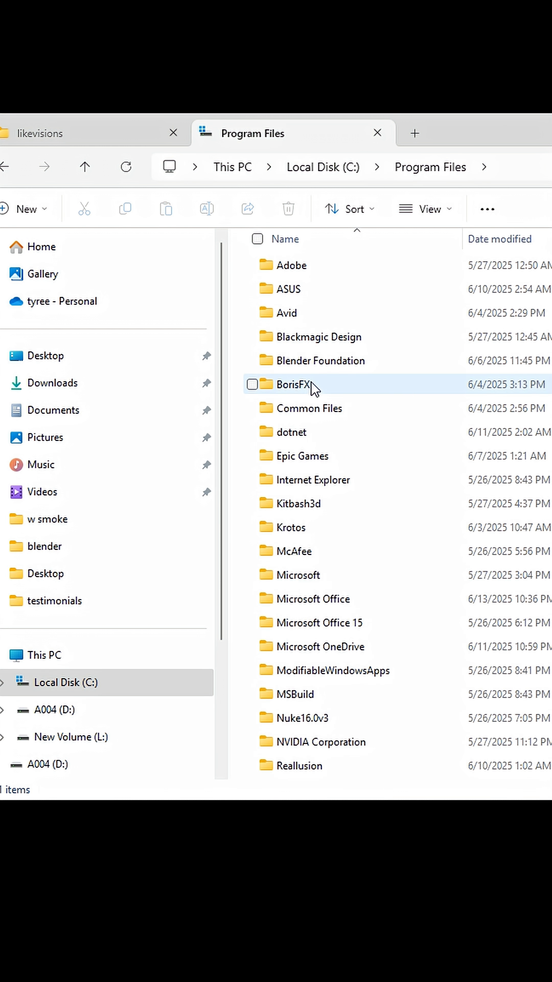
# Navigate into Program Files > Blender Foundation > Blender 4.4 where blender.exe lives.
pyautogui.doubleClick(321, 360)
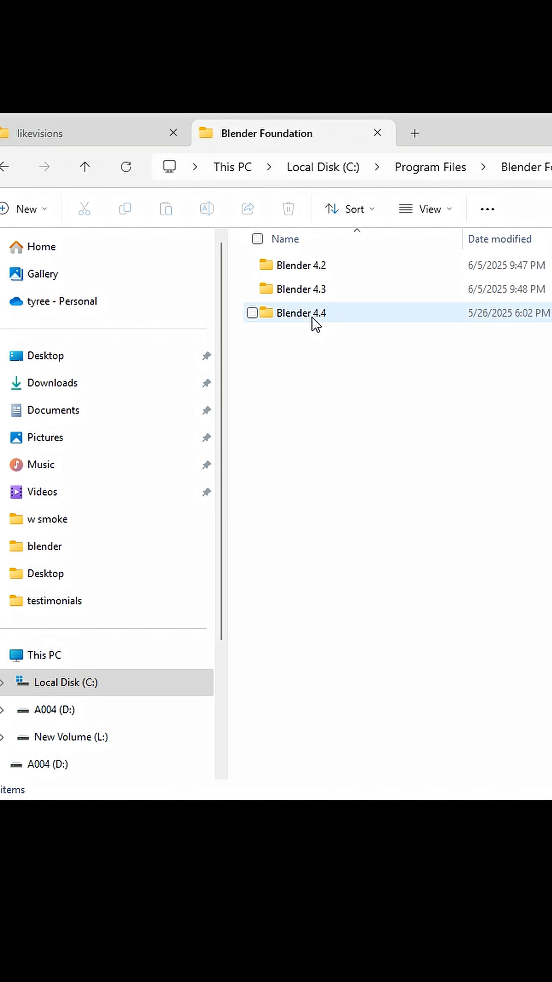
pyautogui.doubleClick(302, 312)
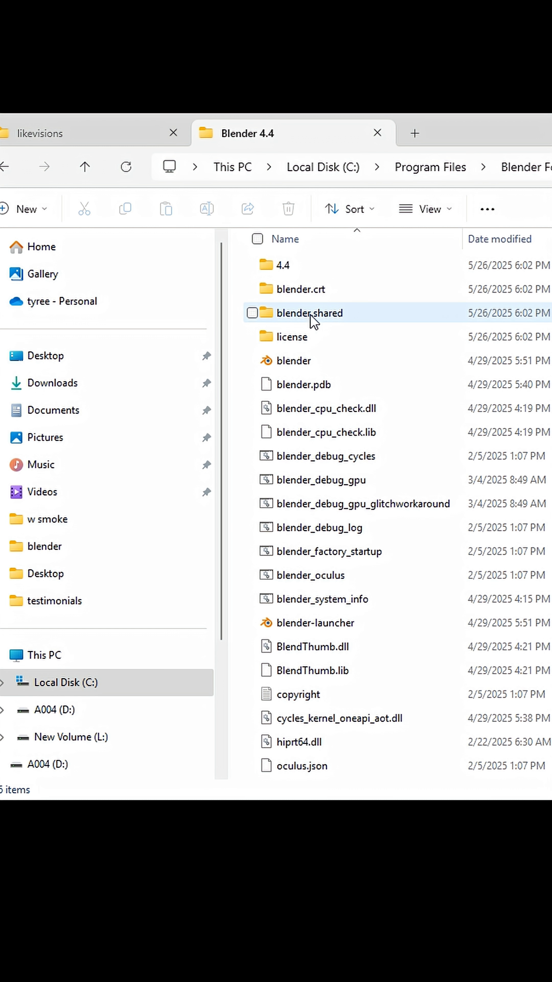
pyautogui.moveTo(444, 377)
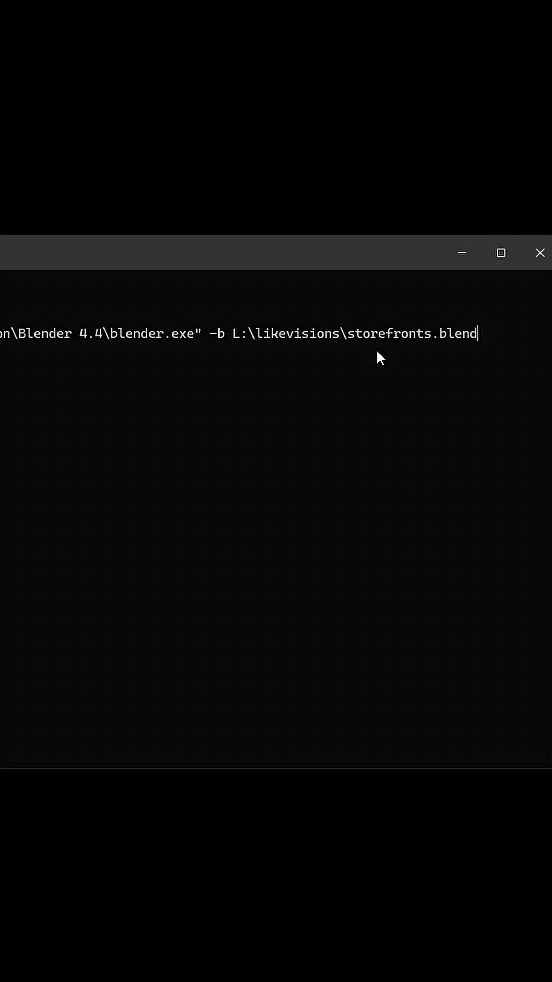
pyautogui.moveTo(511, 341)
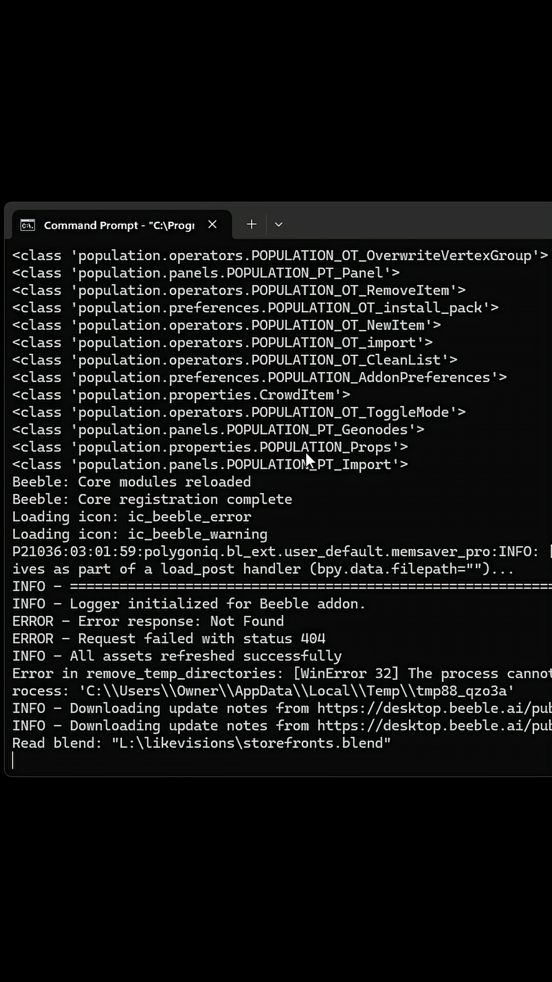
pyautogui.moveTo(388, 561)
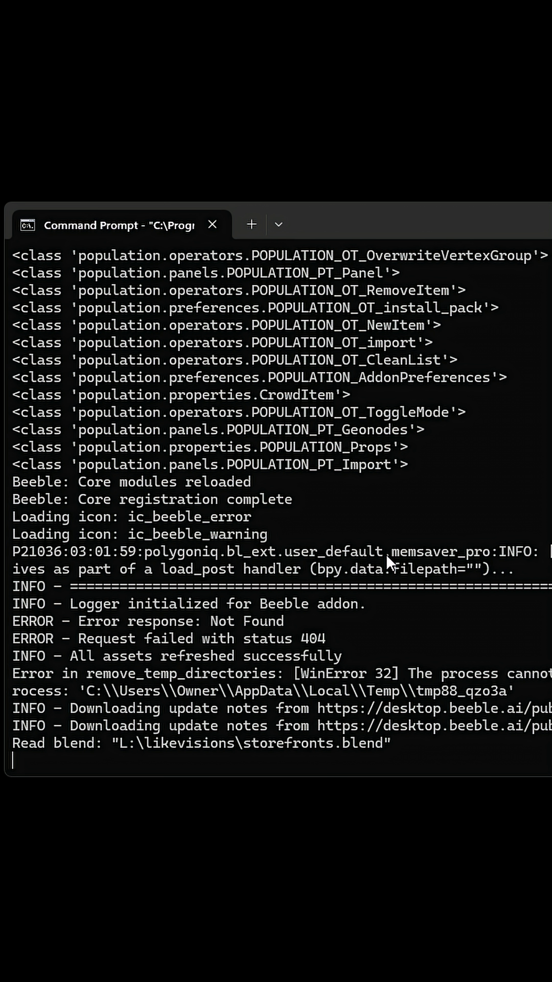
# Scroll the startup log past storefronts.blend loading to the 8 dependency-cycle warnings.
pyautogui.scroll(-3)
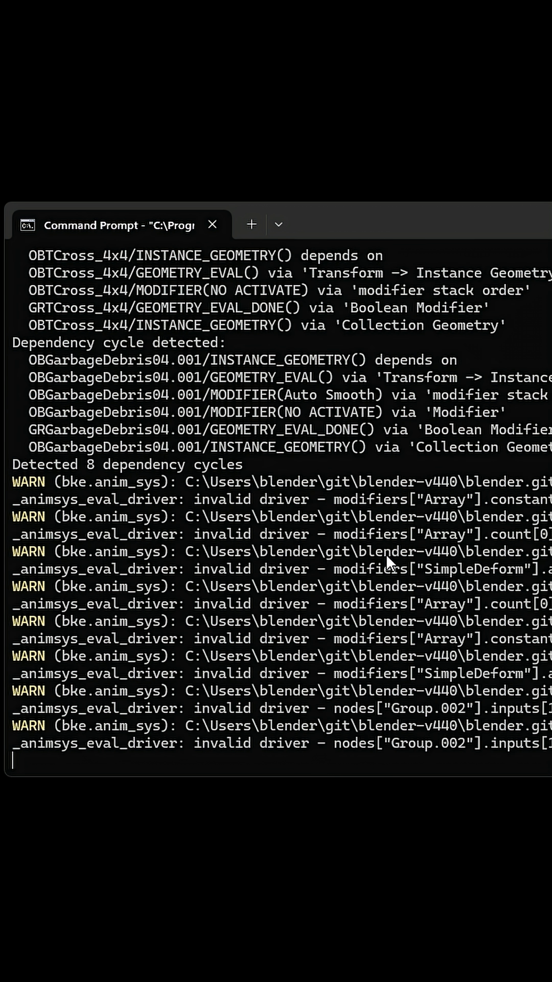
pyautogui.scroll(-3)
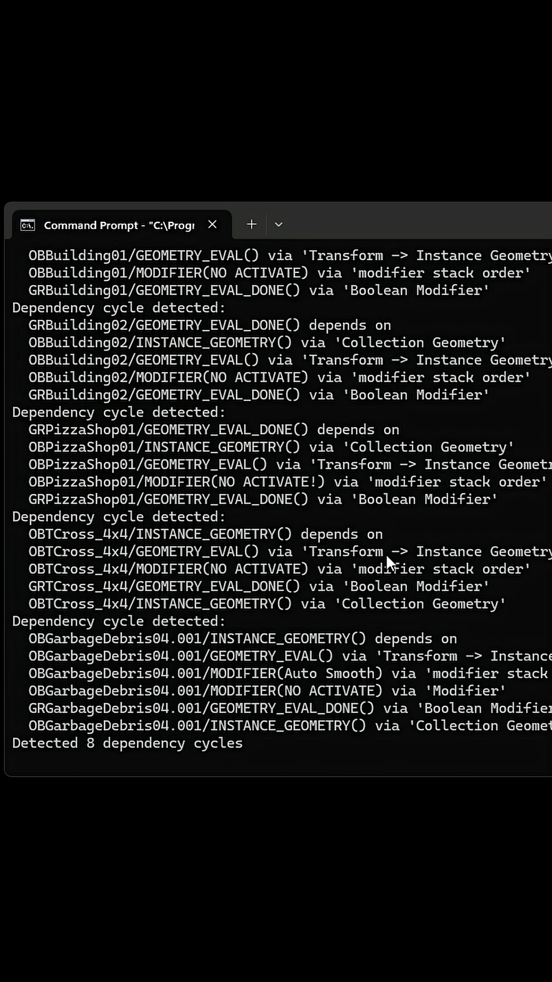